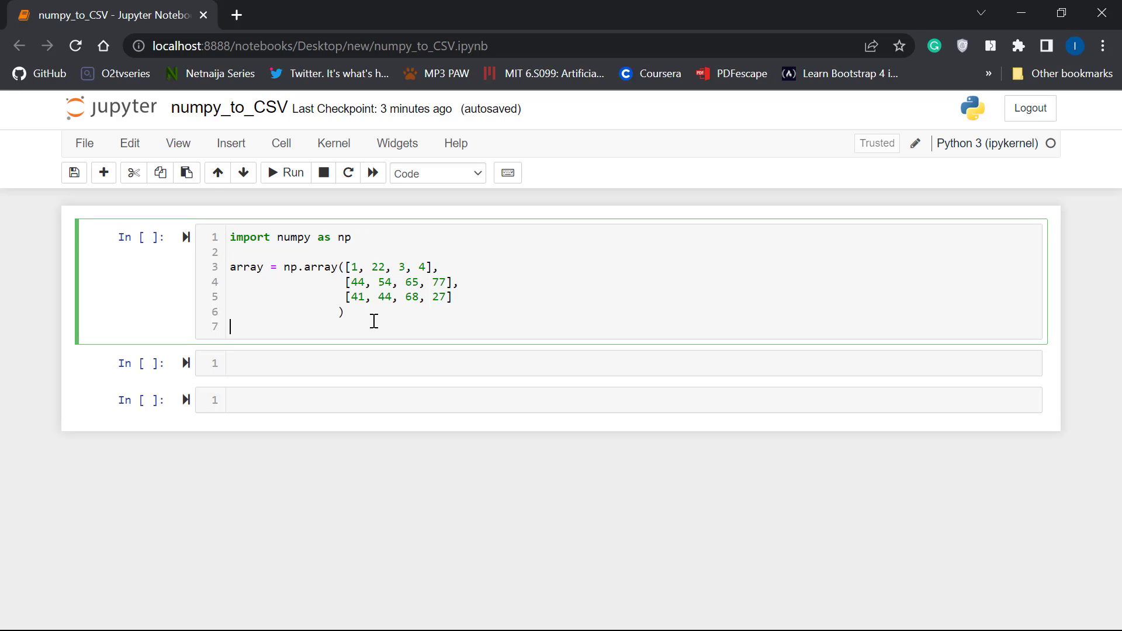
Start a new last line in the array cell with np.savetxt().
left_click_drag(229, 267, 343, 312)
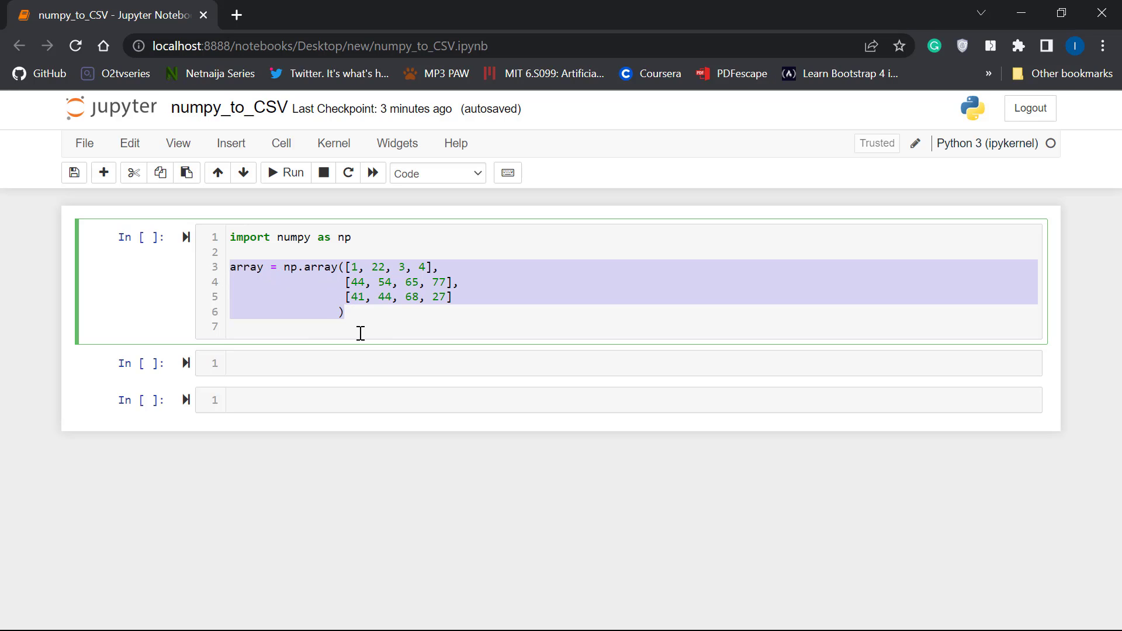
left_click(250, 327)
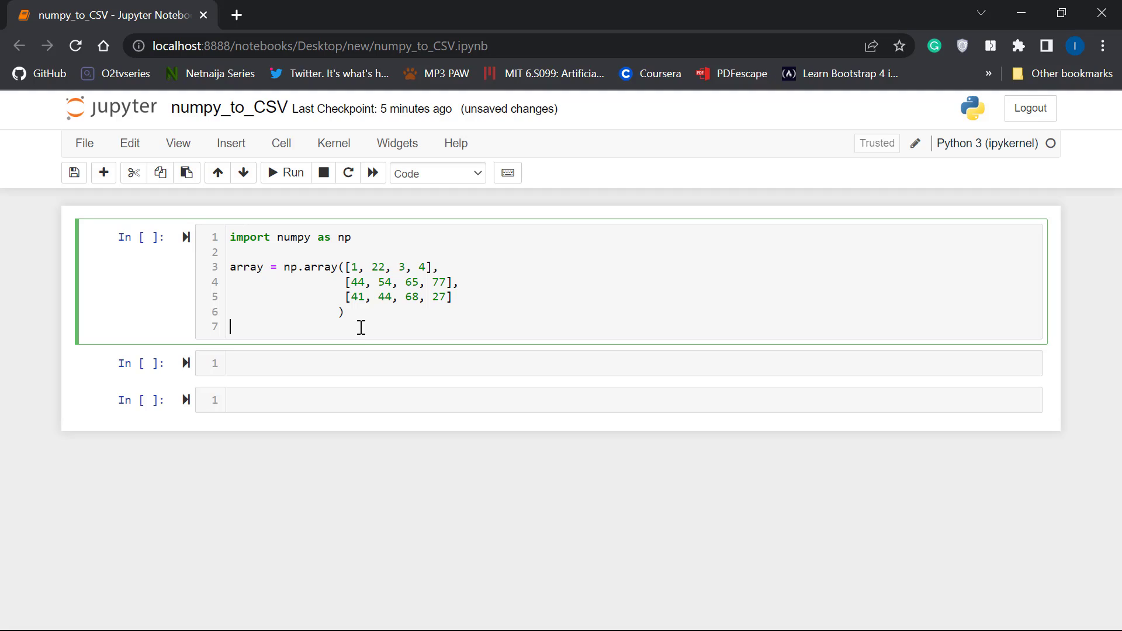
type("n")
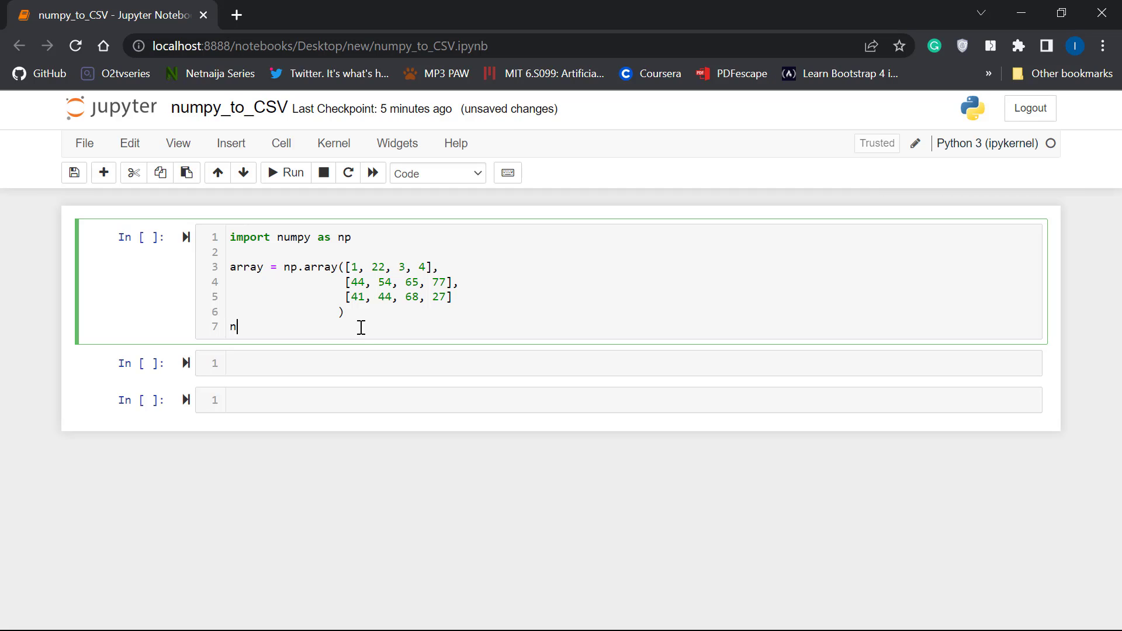
type("p.sa")
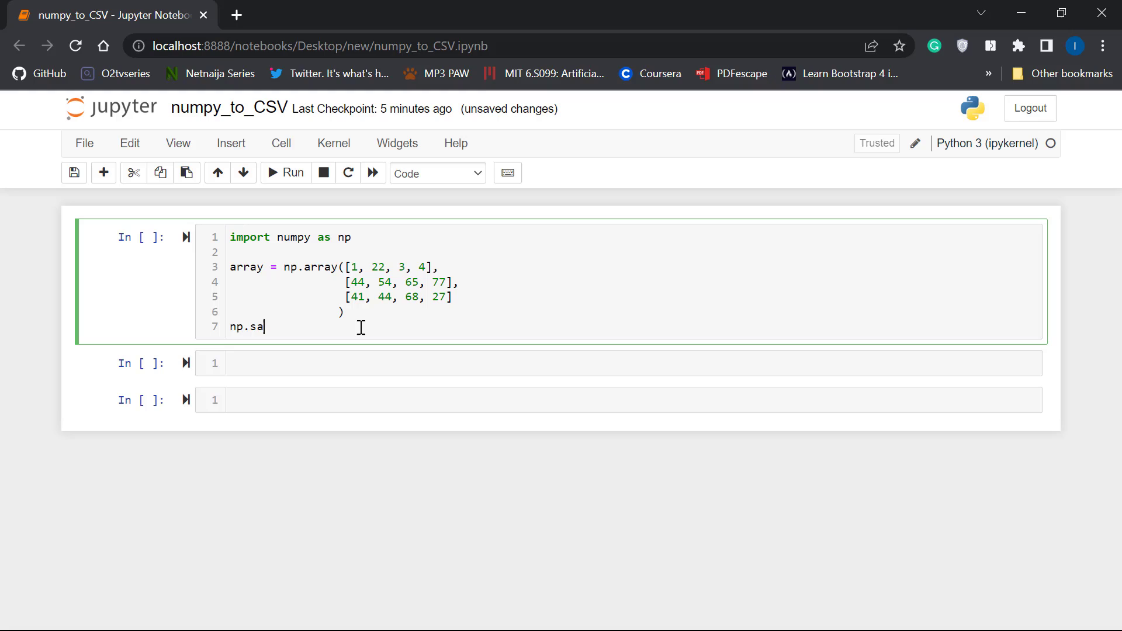
type("vet")
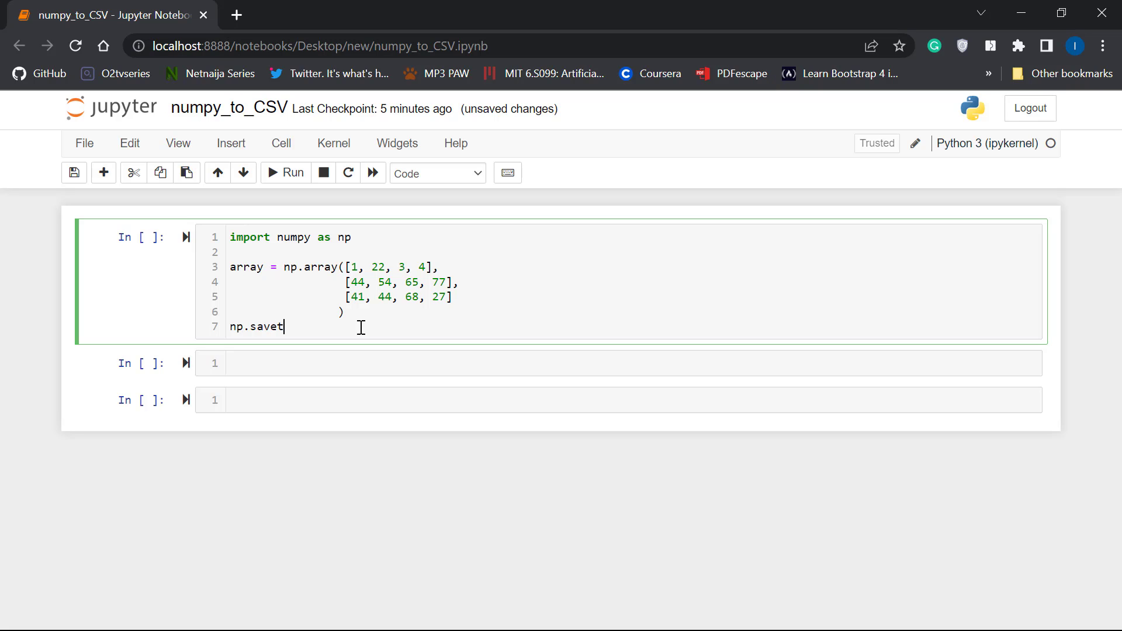
type("xt()")
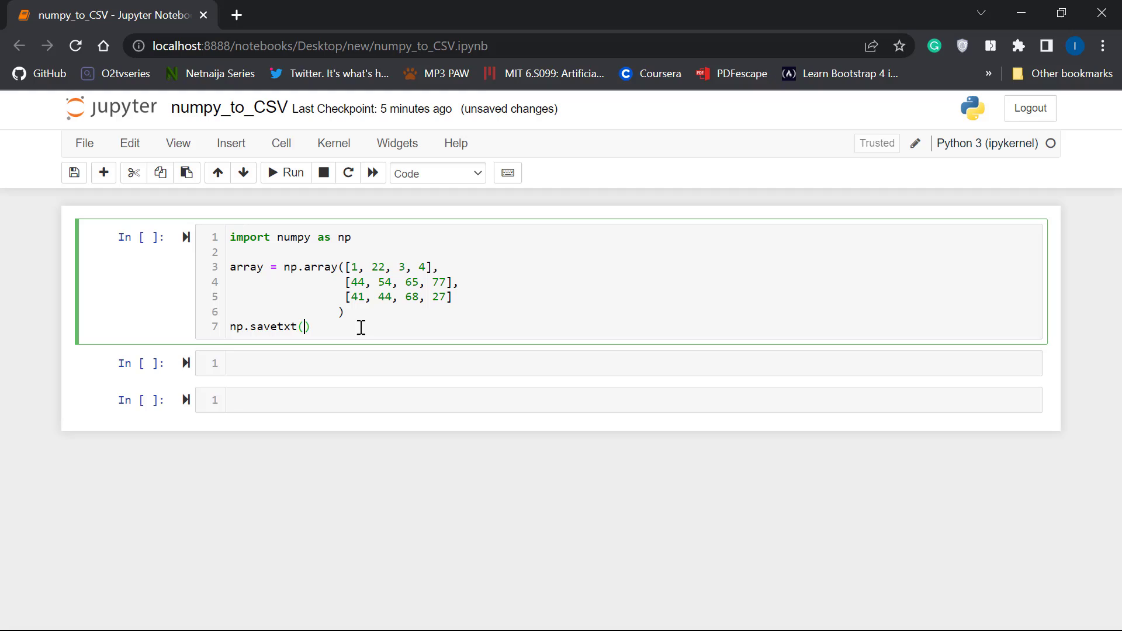
Fill in the savetxt arguments: 'features.csv', array and delimiter=','.
type("'")
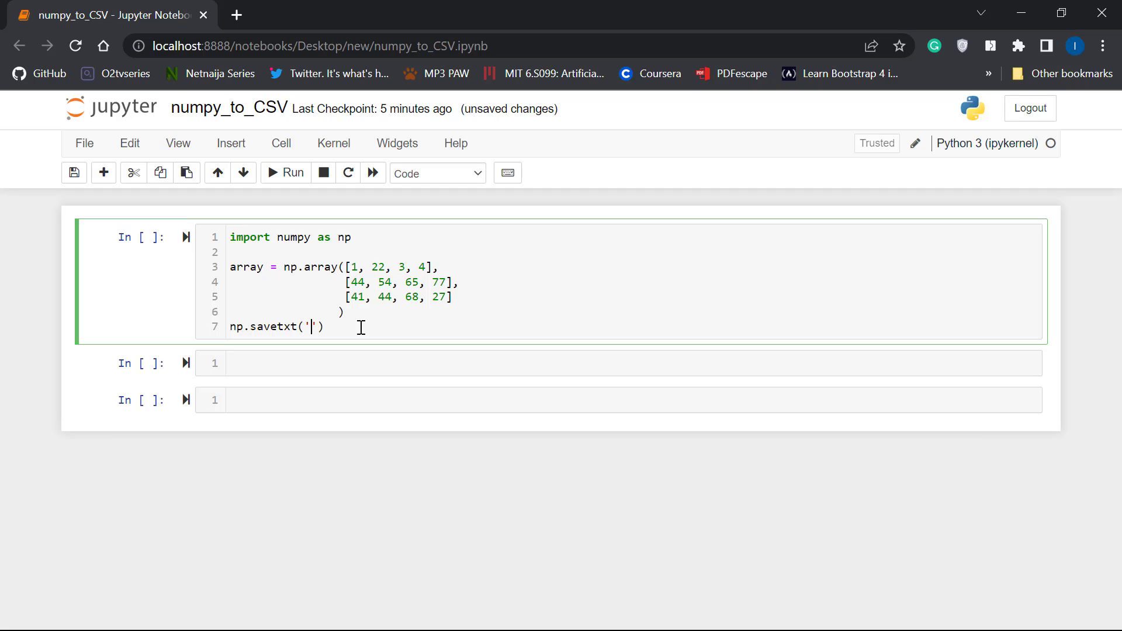
type("featur")
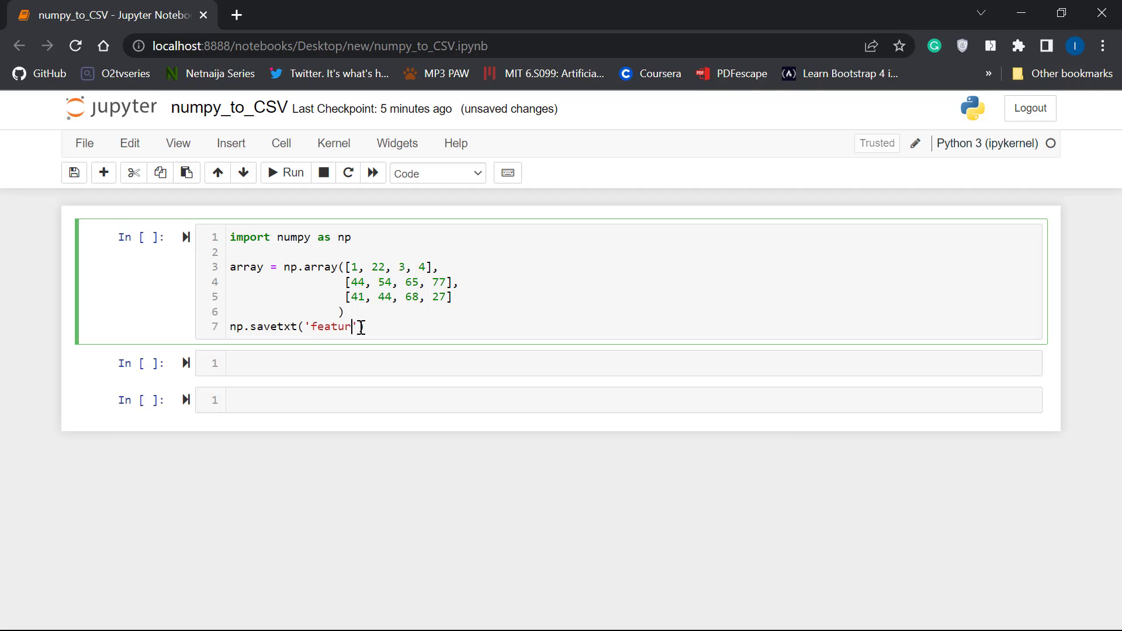
type("es.csv")
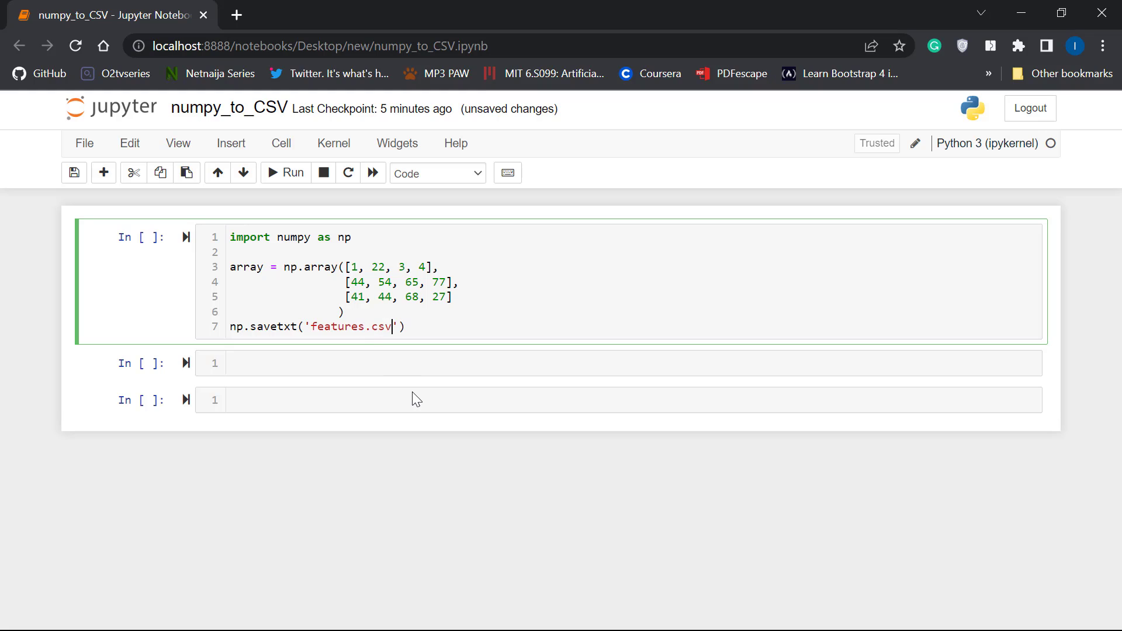
type(",")
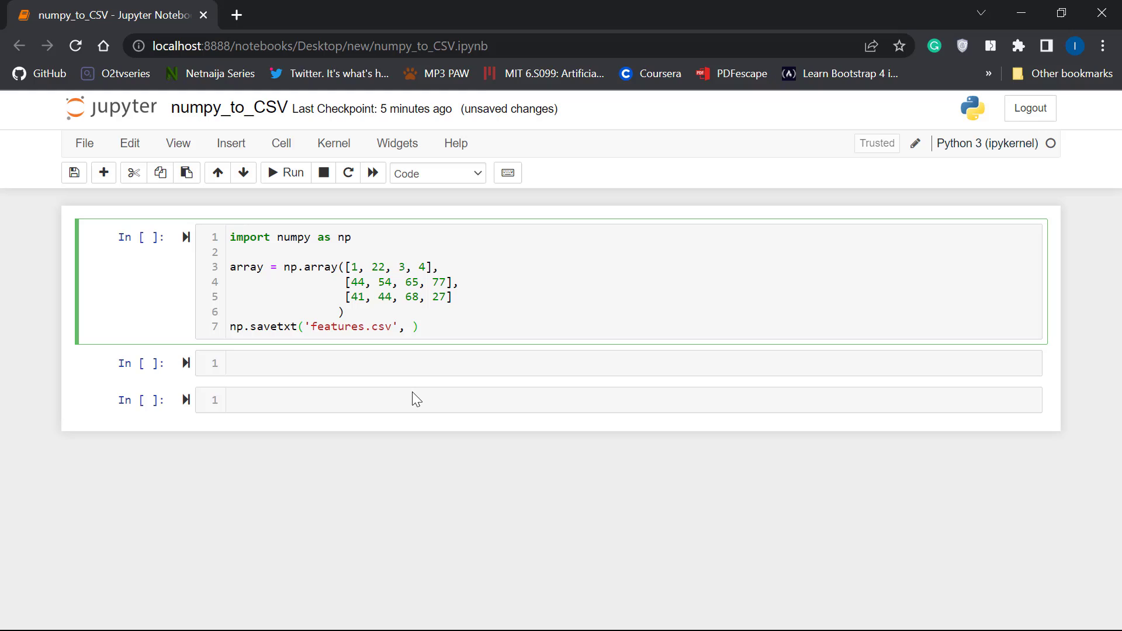
mouse_move(287, 322)
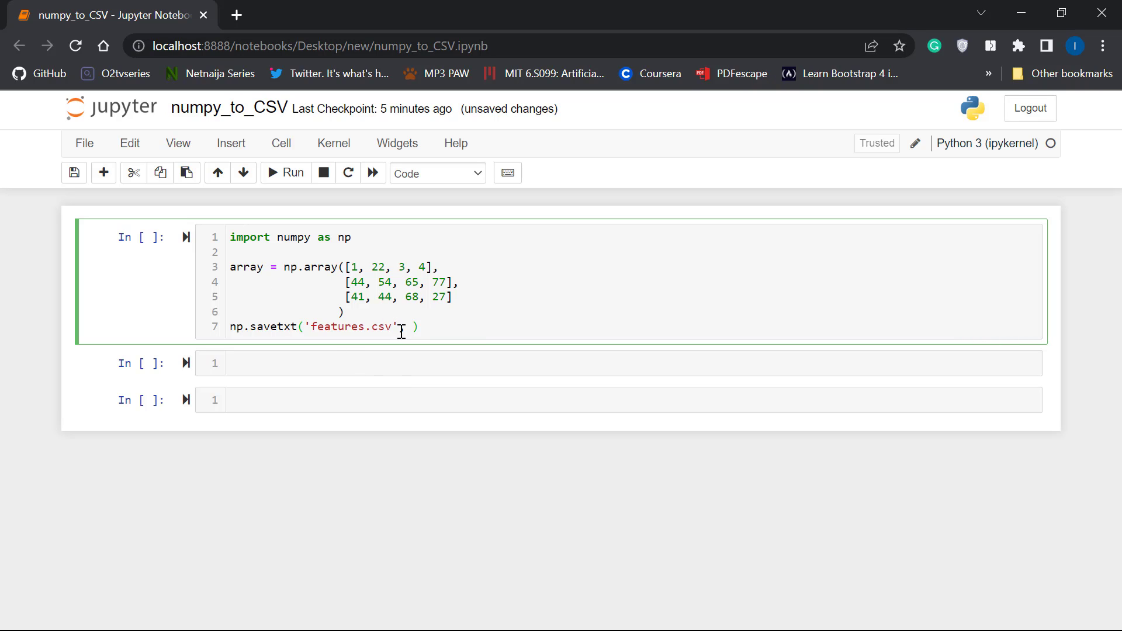
type(", ar")
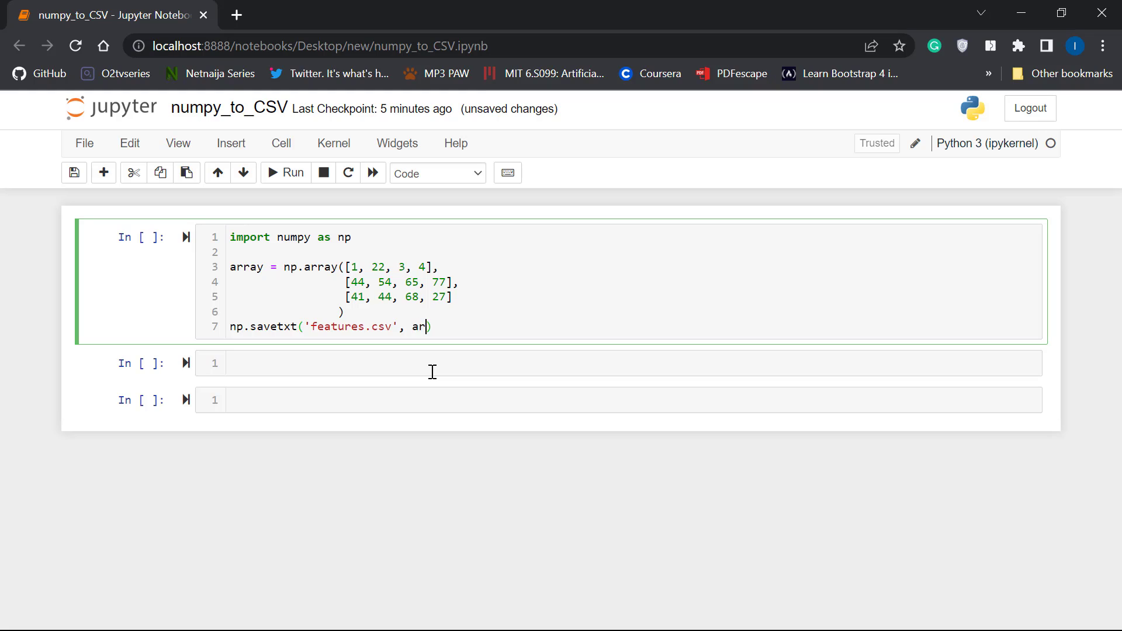
type("ray")
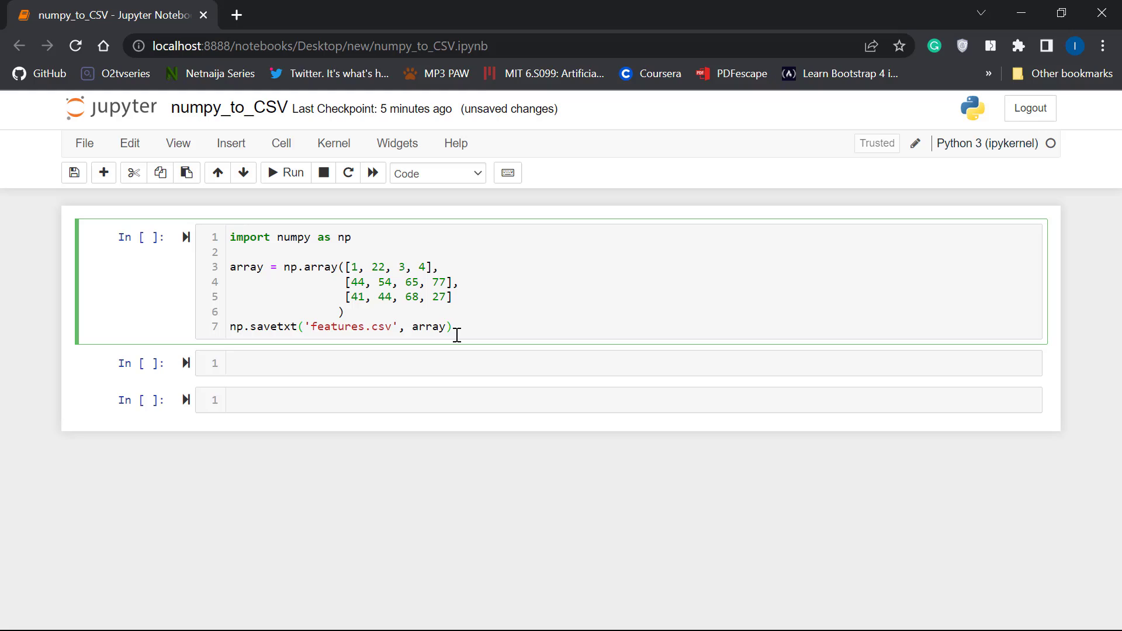
type(", delimiter=")
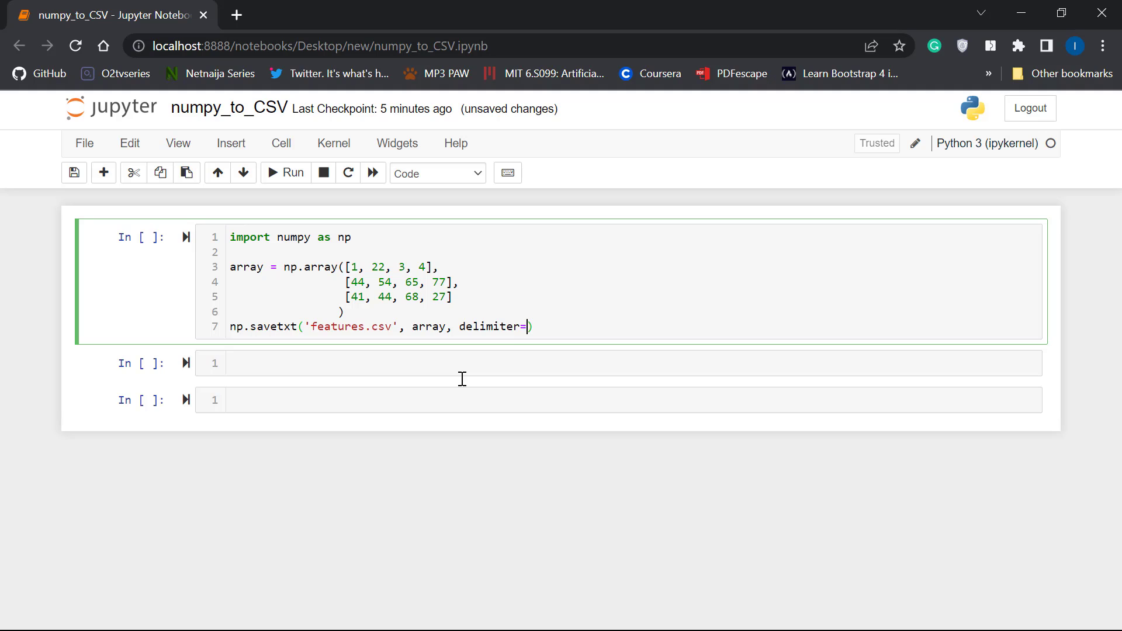
type("'")
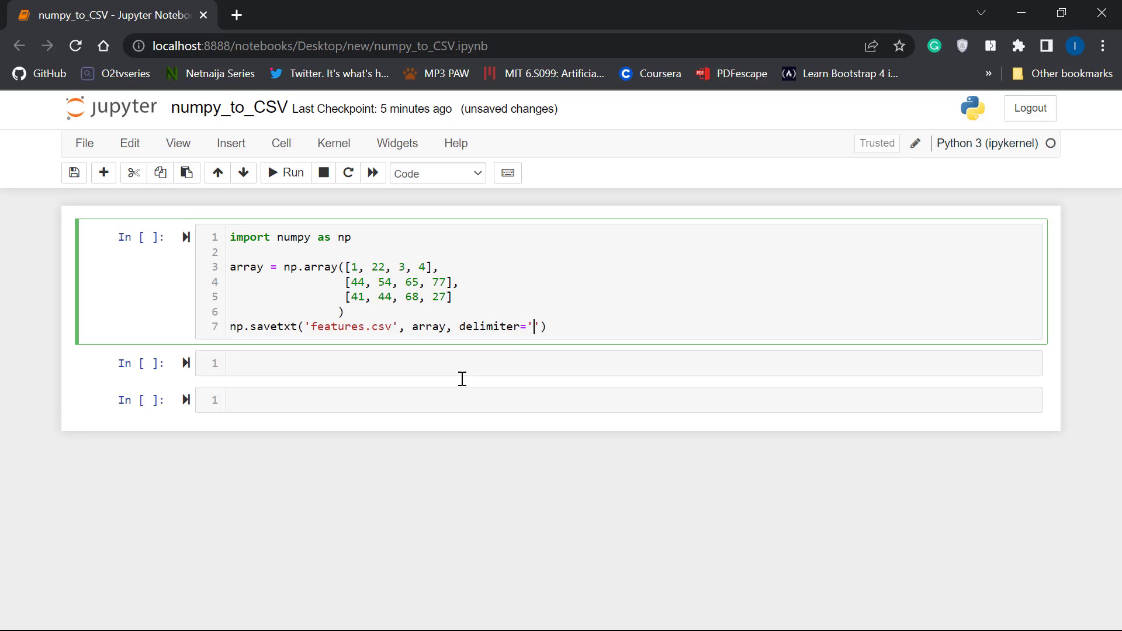
type(",")
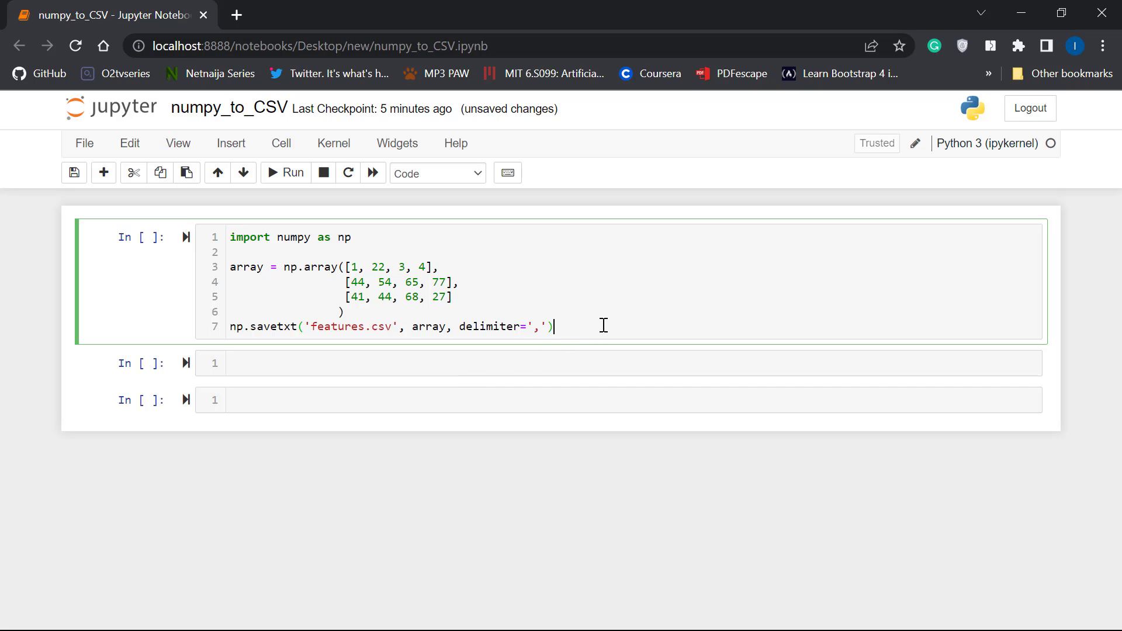
Run the cell, get the array() TypeError, save, and start fixing line 3's brackets.
left_click(285, 173)
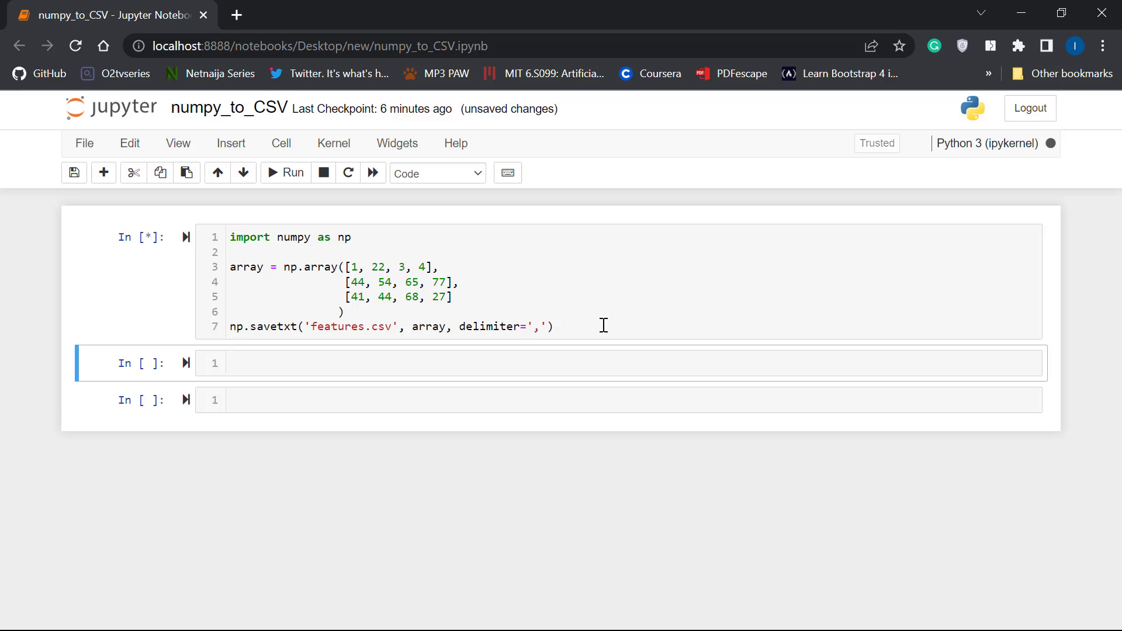
left_click(284, 173)
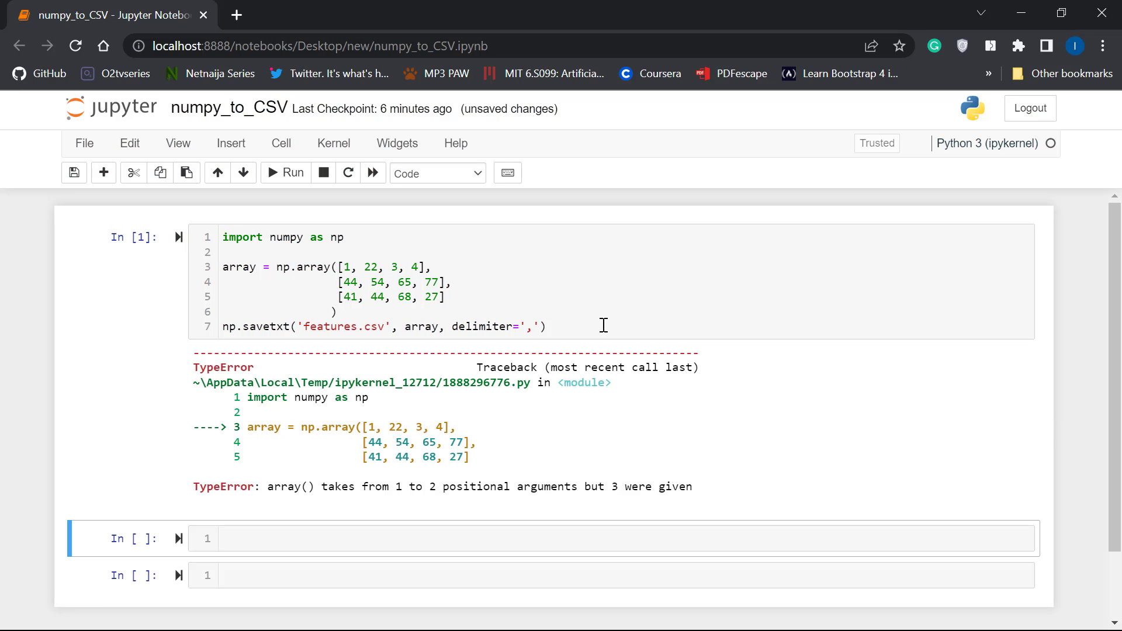
key("ctrl+s")
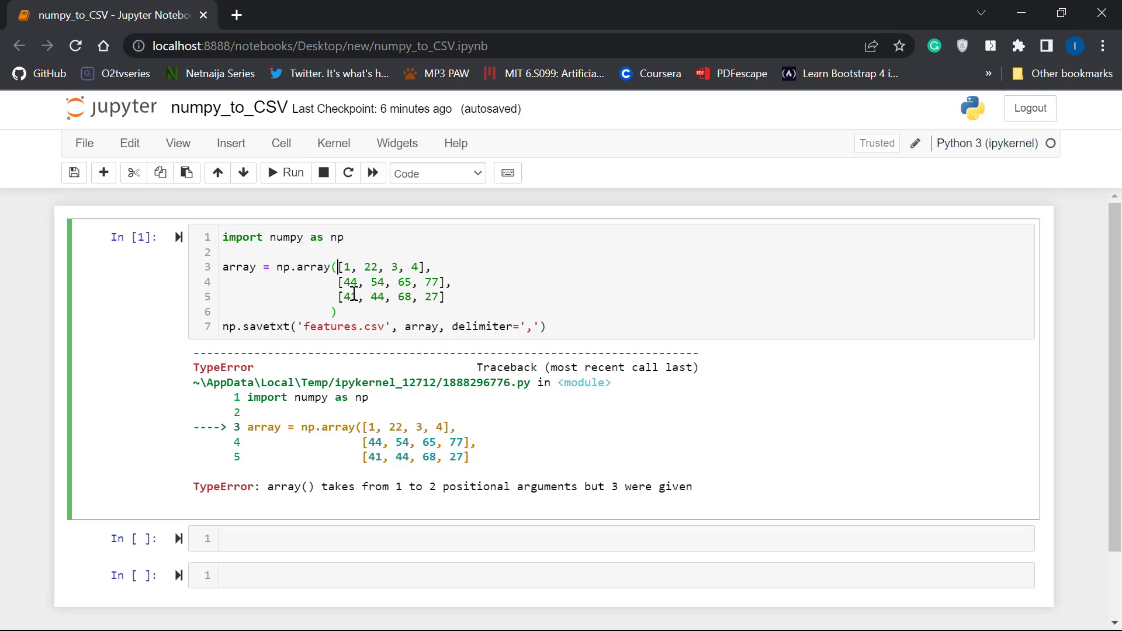
type("[")
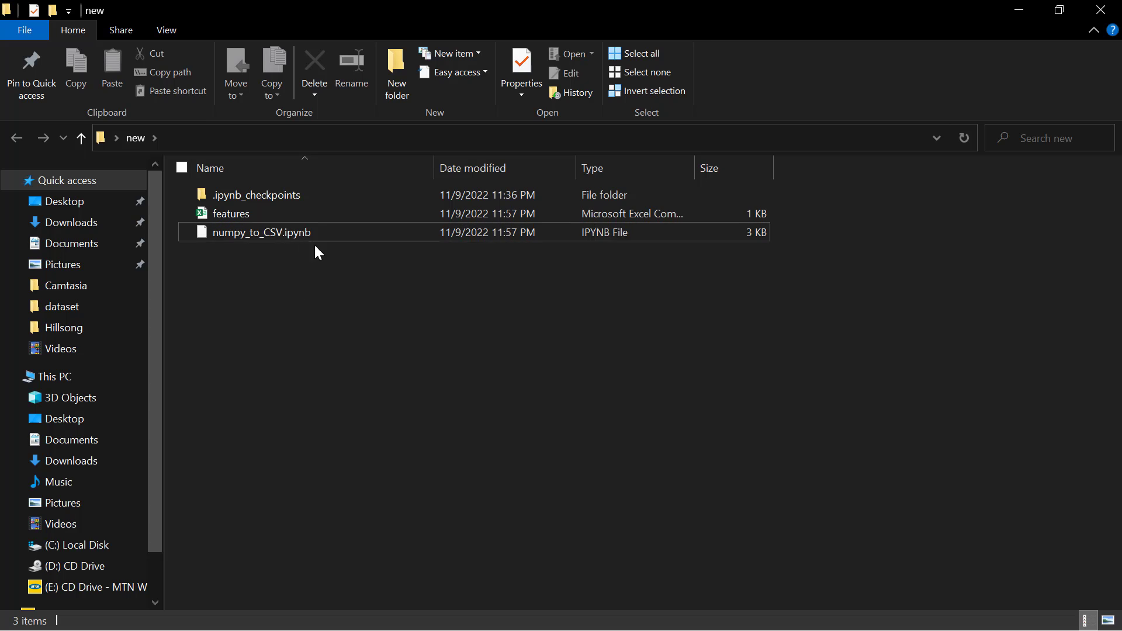
Select the features CSV in File Explorer and open it in Excel.
left_click(230, 213)
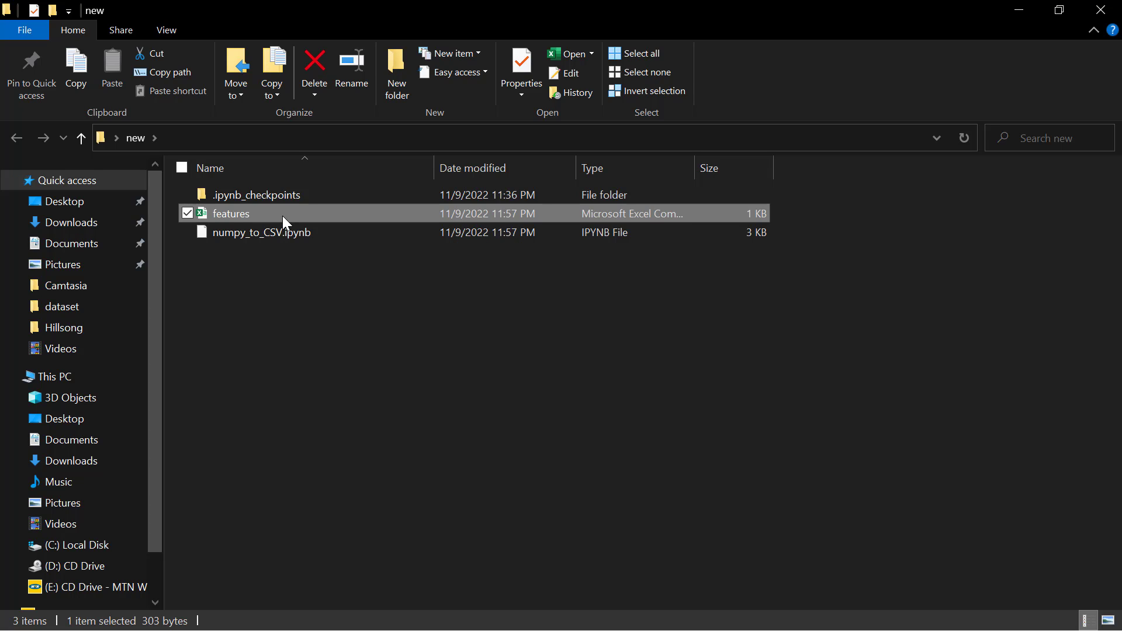
double_click(231, 214)
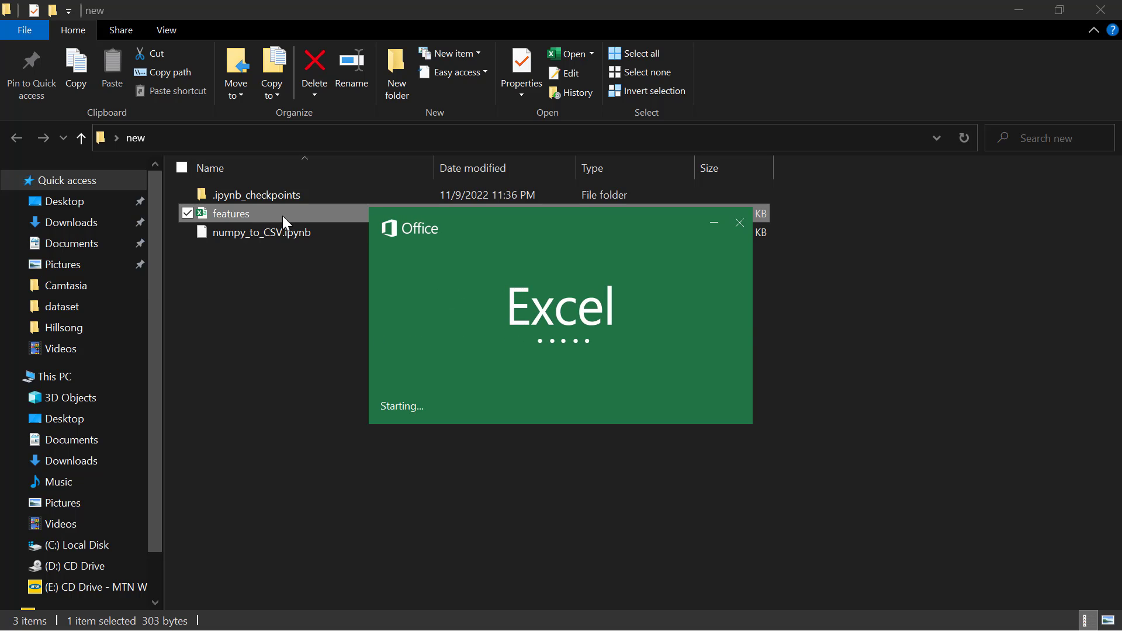
Verify Excel shows three rows of values, 1.00E+00 to 2.70E+01, in A1:D3.
double_click(230, 213)
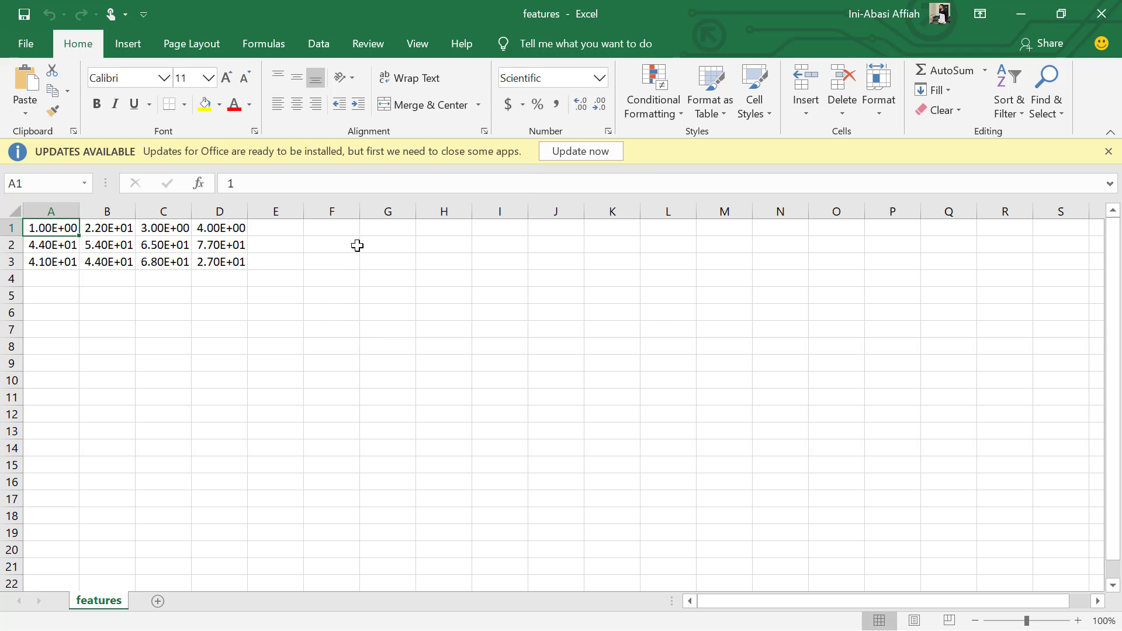
mouse_move(232, 253)
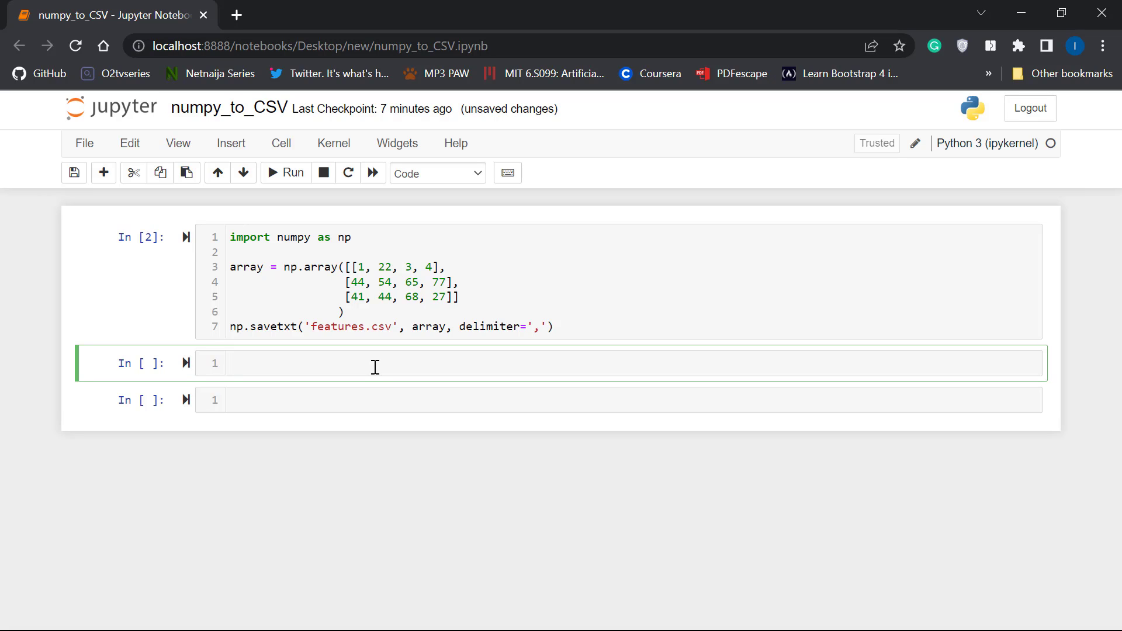
In a new cell, begin features = np.loadtxt('features.csv'.
type("fea")
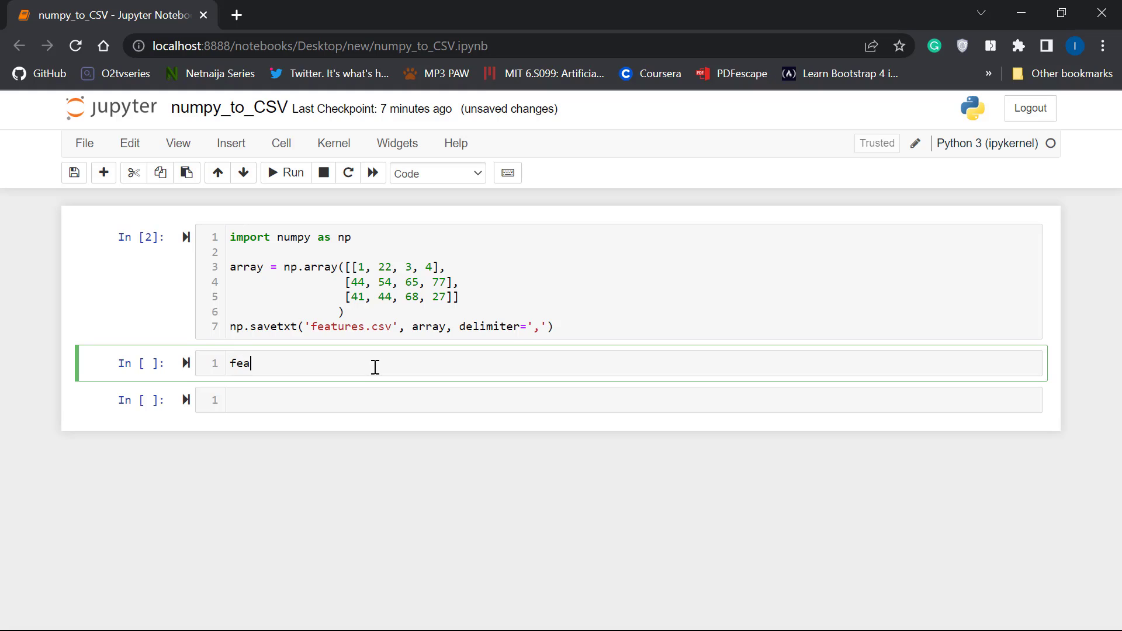
type("tures =")
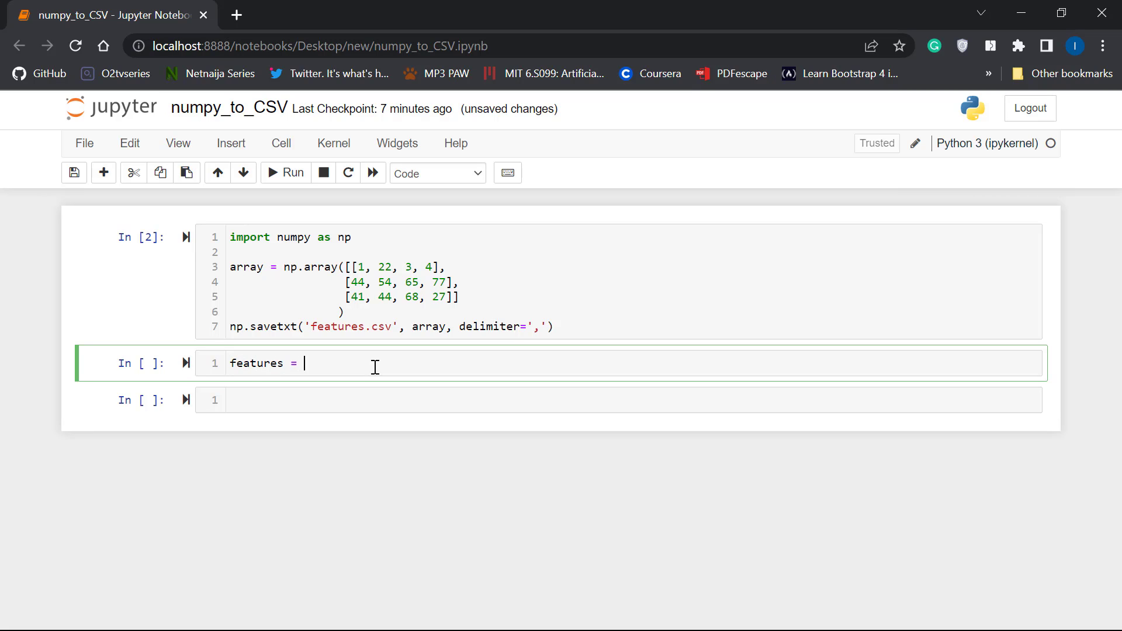
type("np.lo")
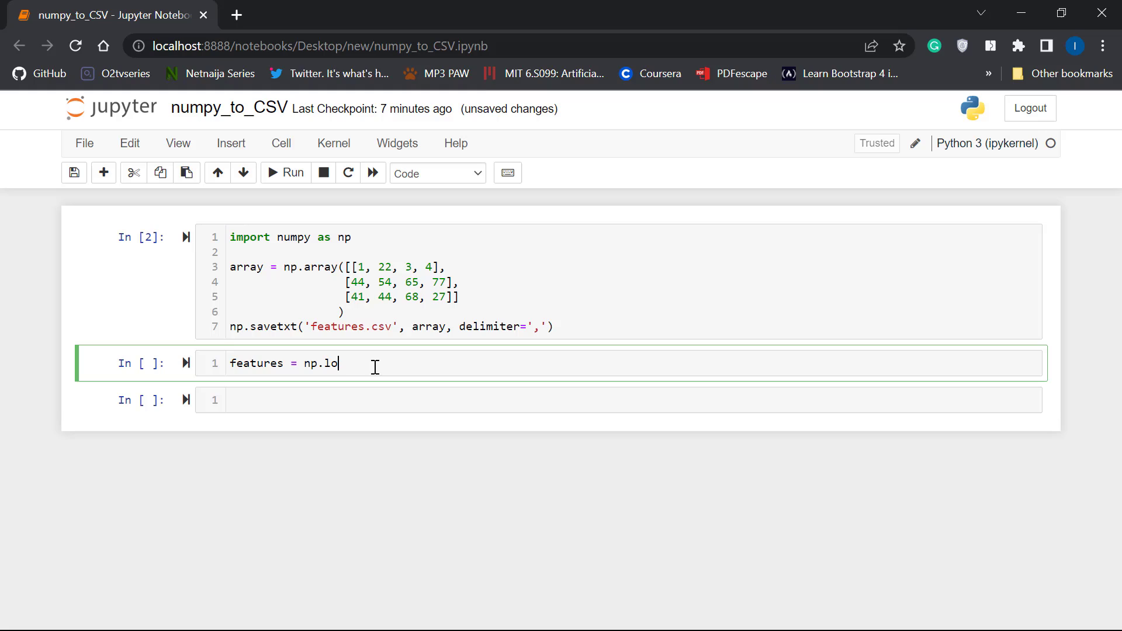
type("adtxt")
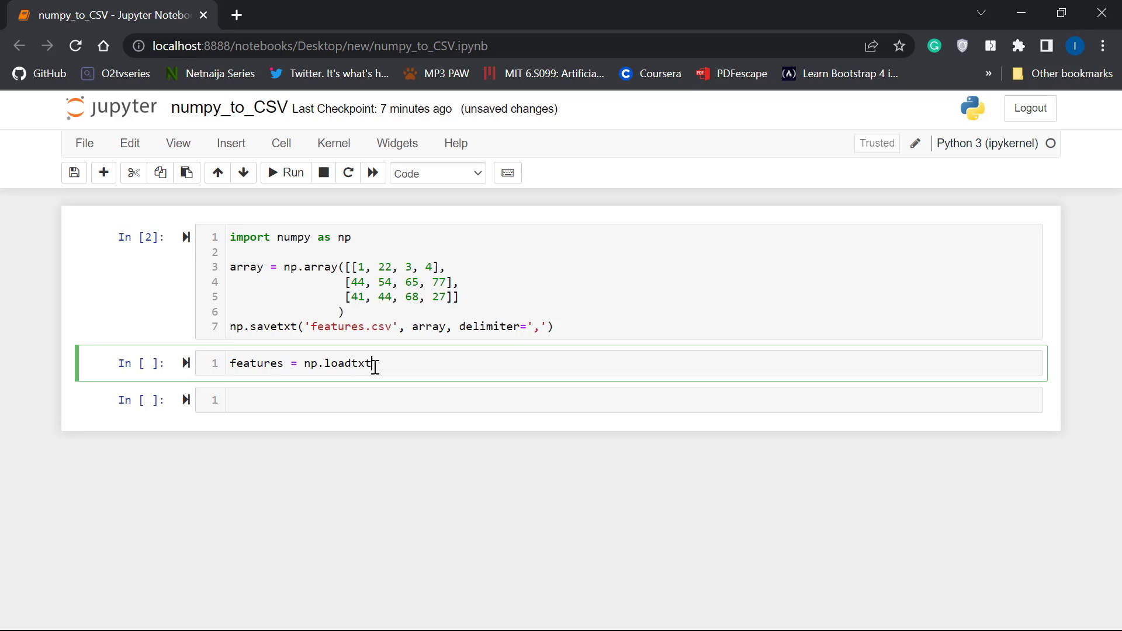
type("()")
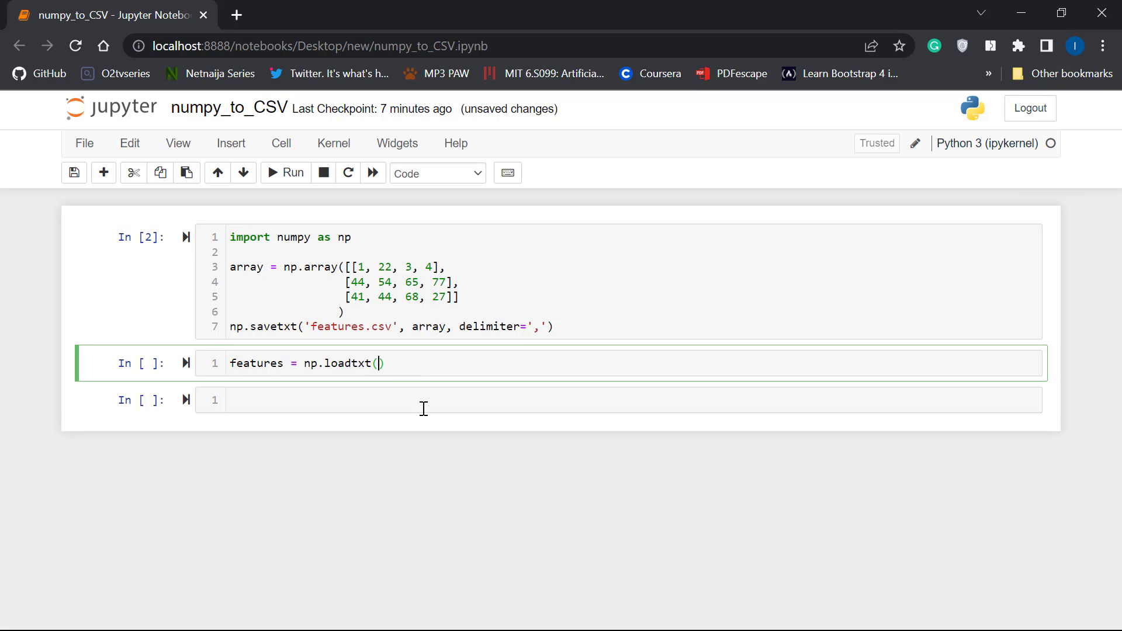
type("'")
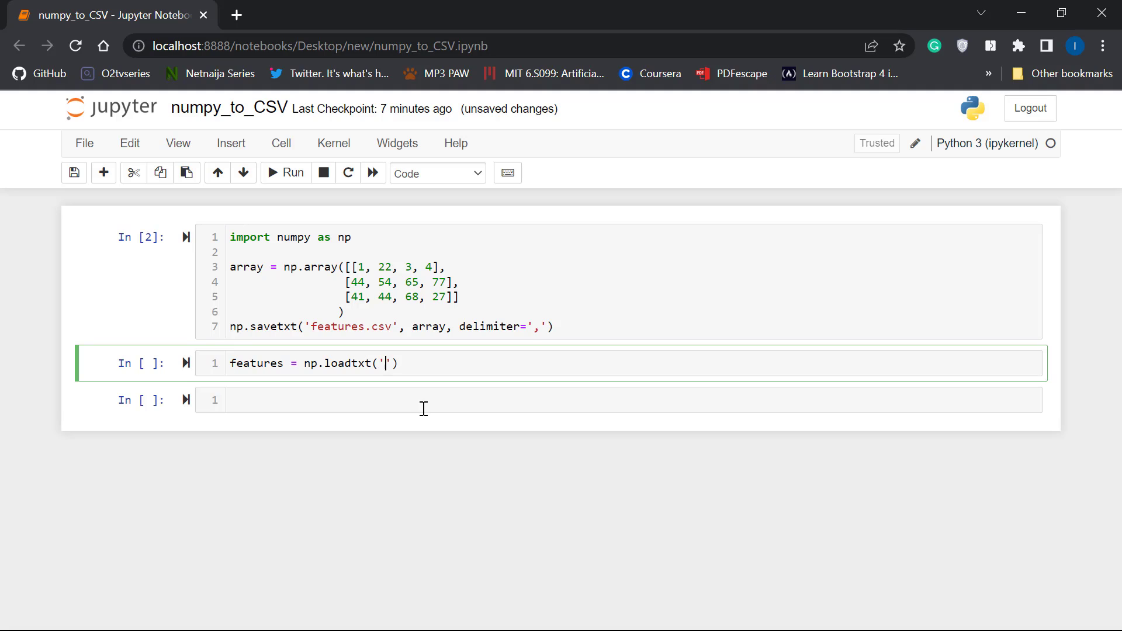
type("featu")
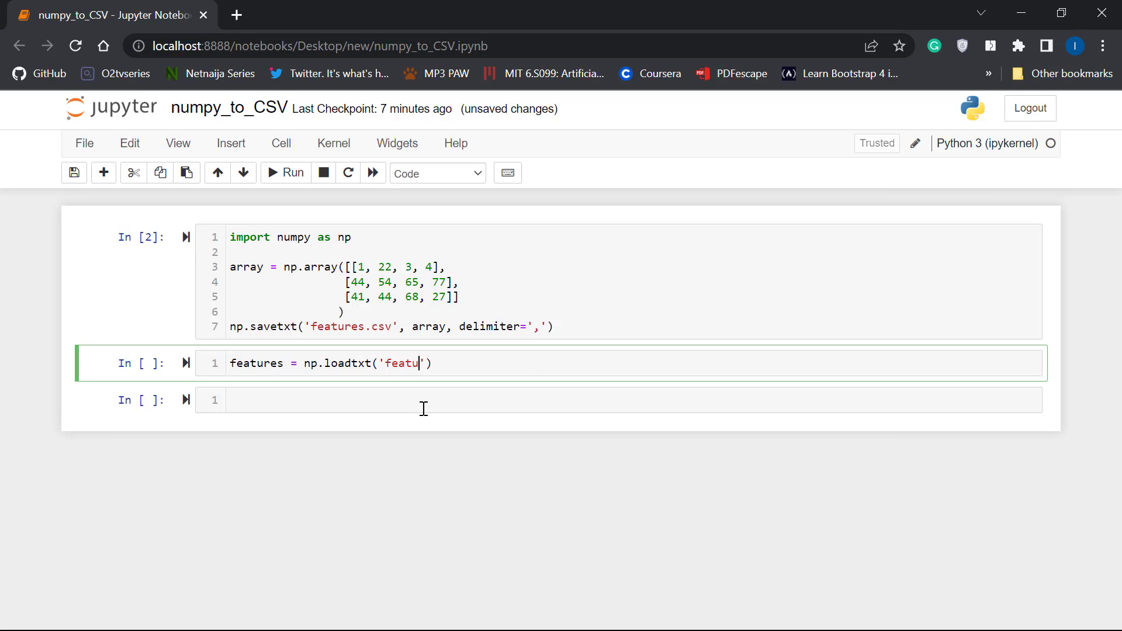
type("res.c")
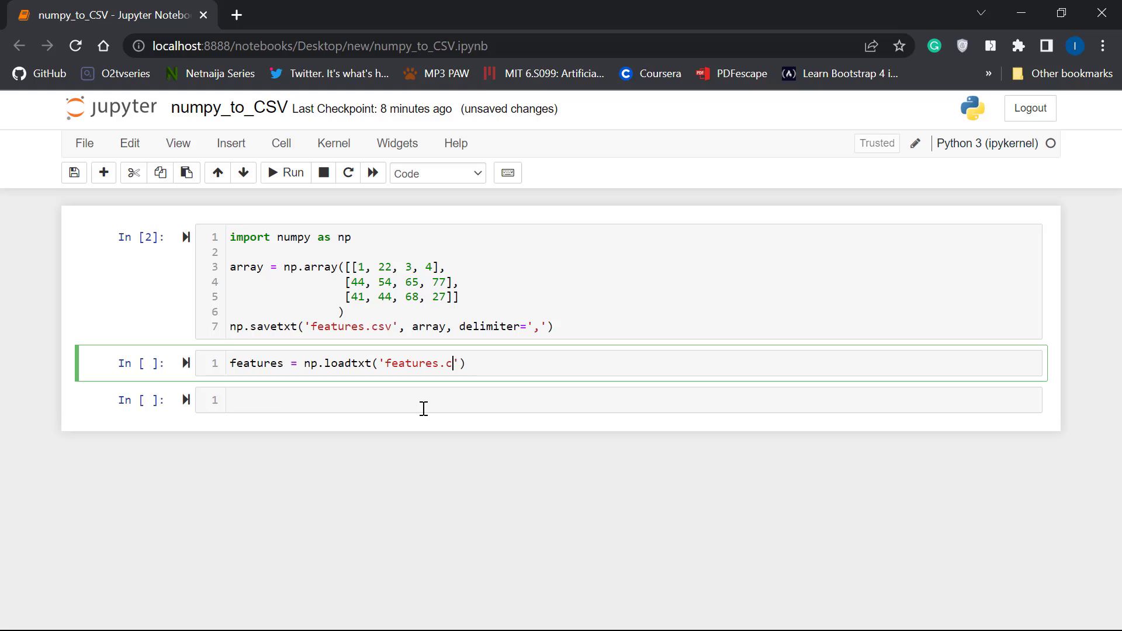
type("sv")
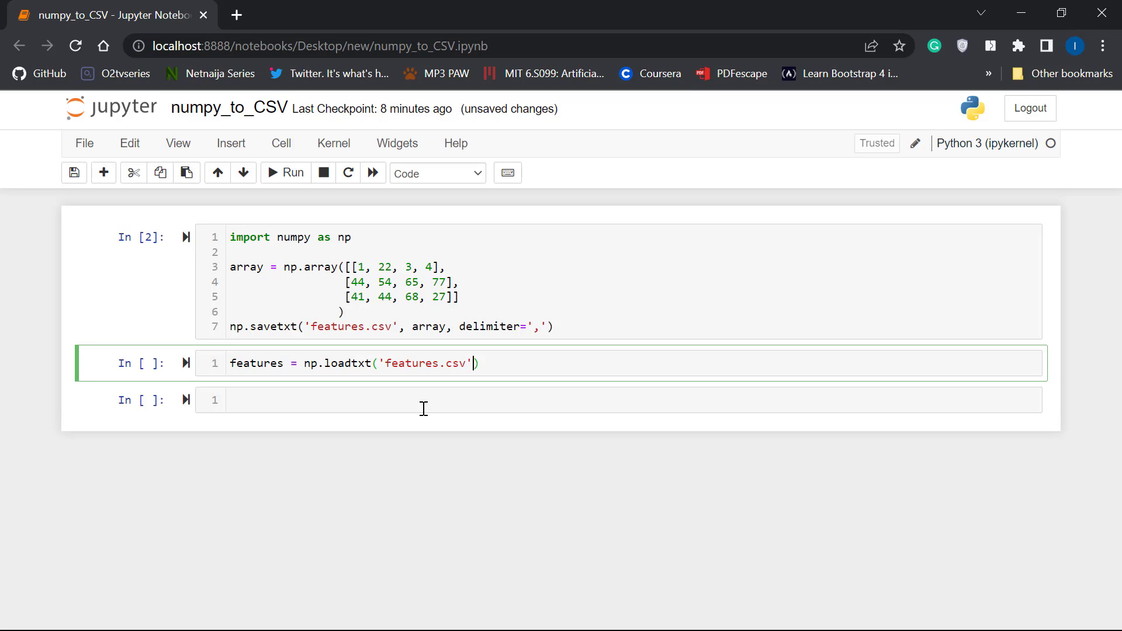
Add delimiter=',' and a features line to display the reloaded array.
type(", delim")
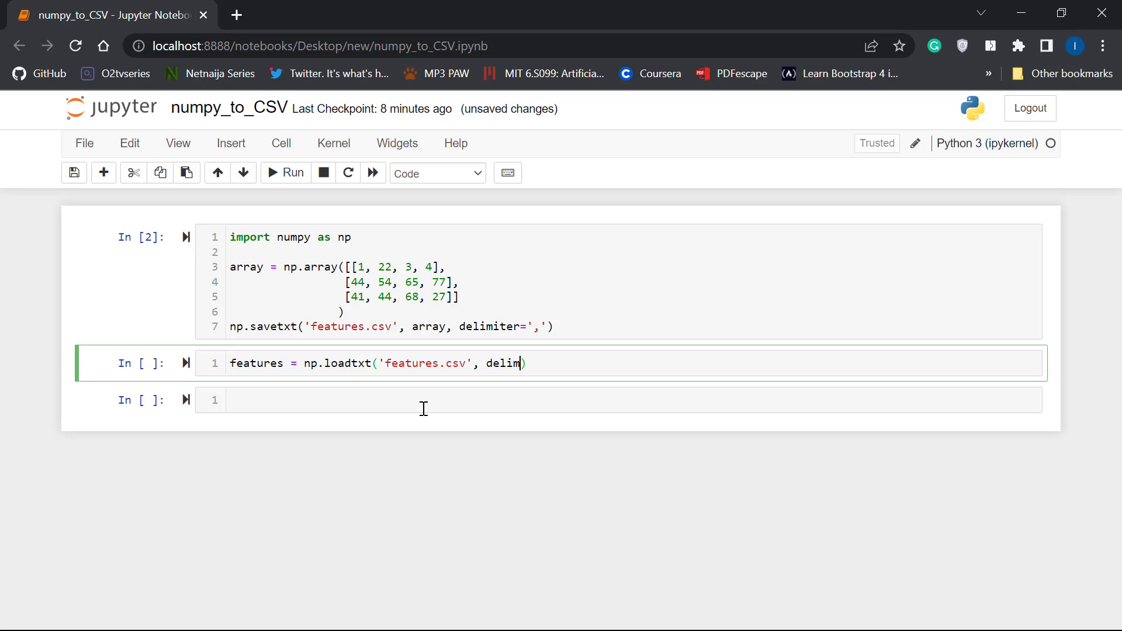
type("iter")
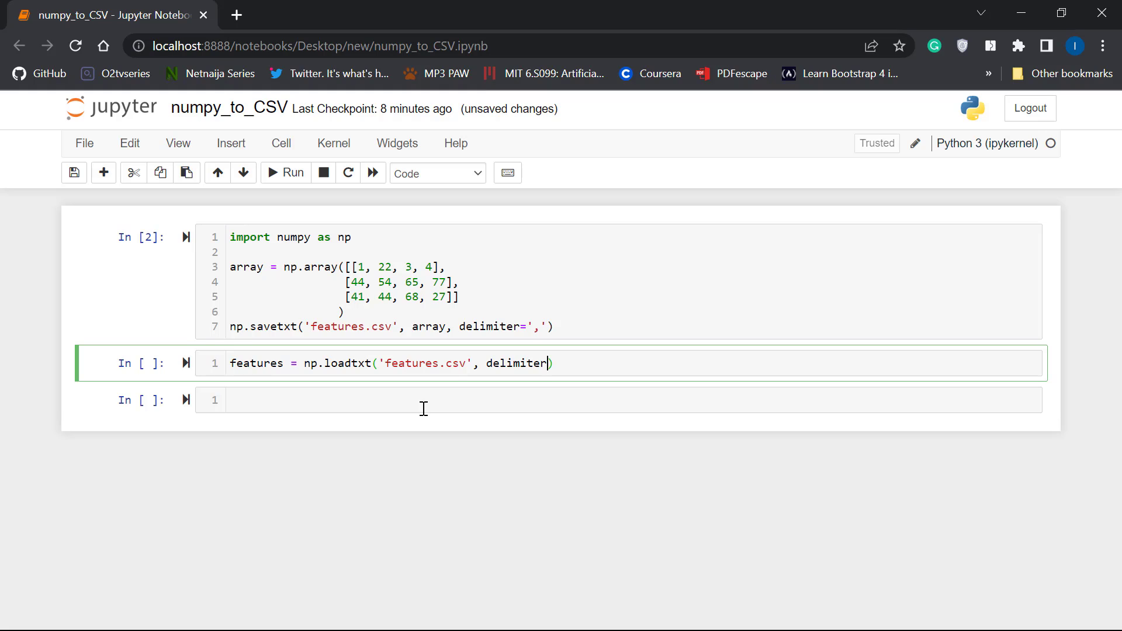
type("=','")
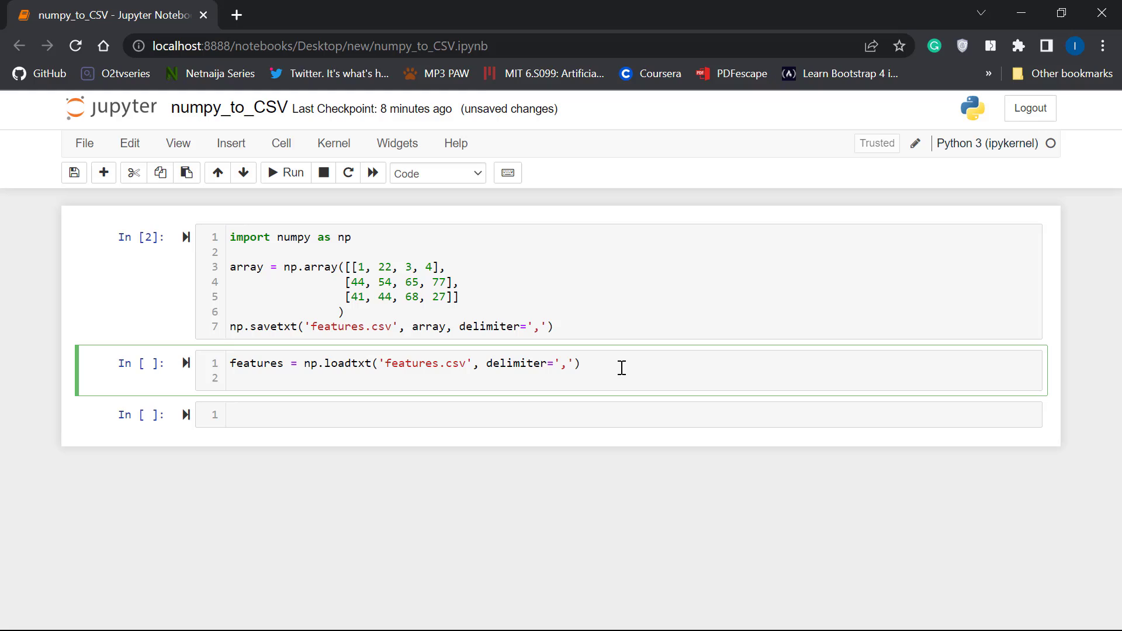
type("features")
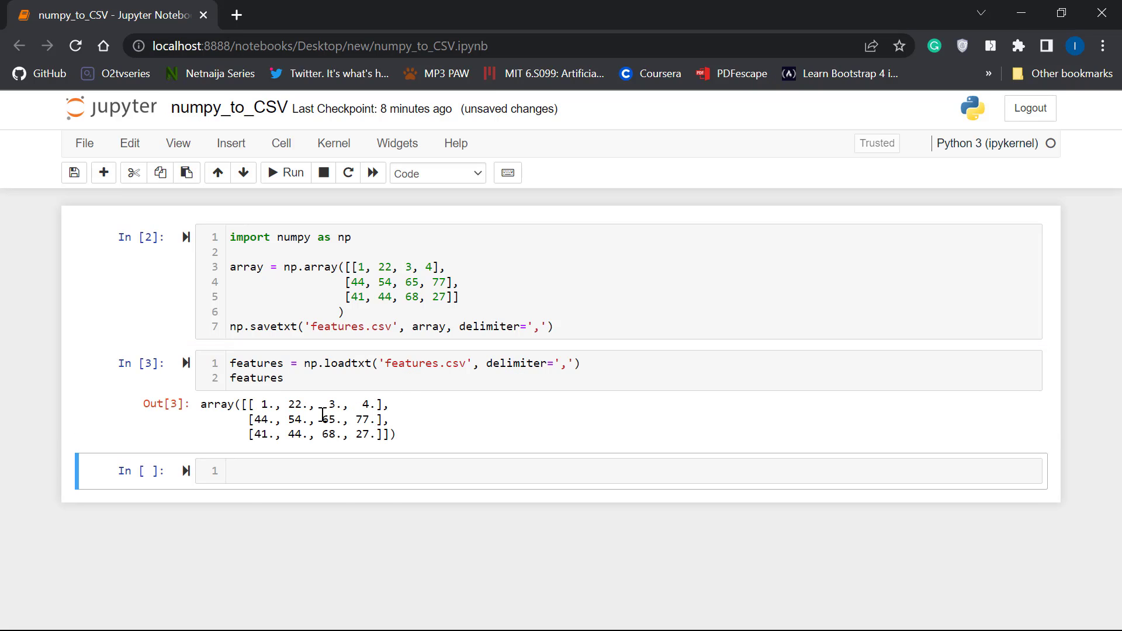
mouse_move(328, 302)
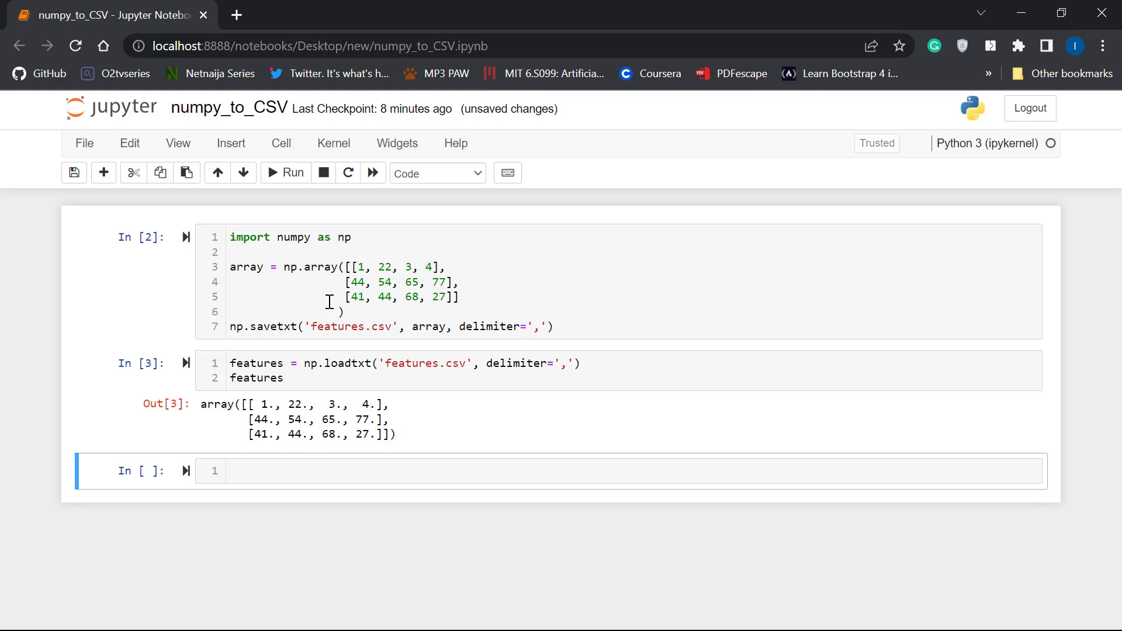